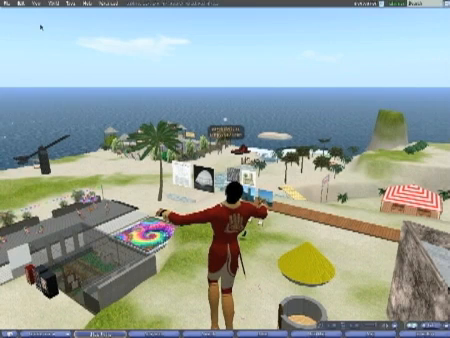
Open the Tools menu to show its object selection, focus and copy commands.
{"action": "left_click", "coordinate": [43, 8]}
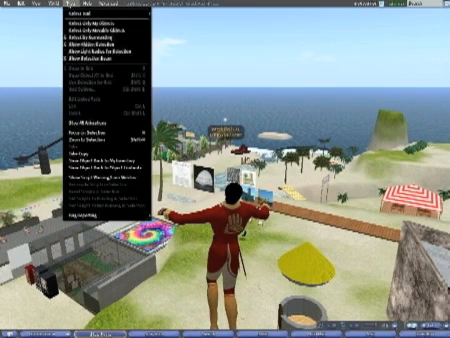